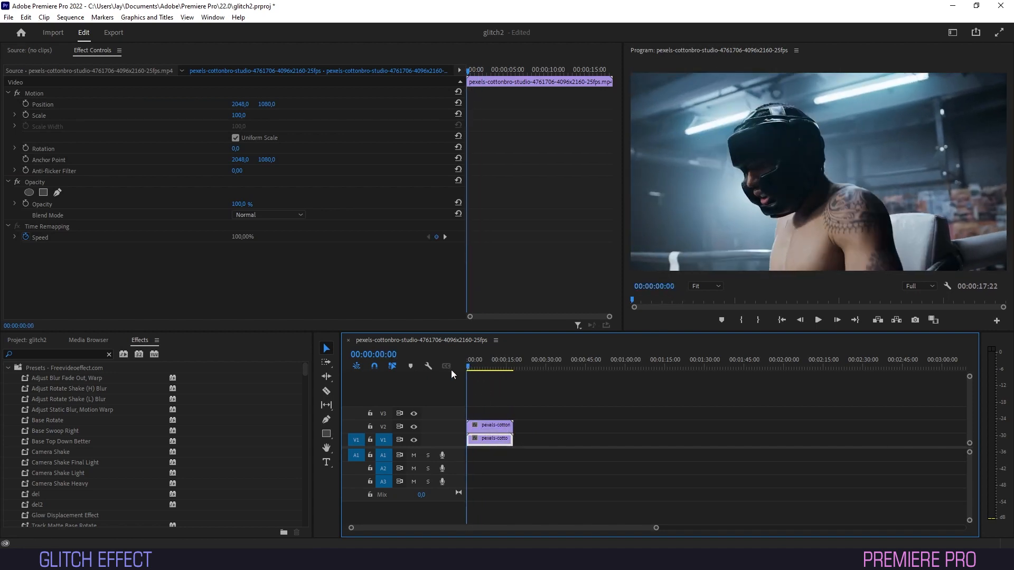
Find Strobe Light via an Effects search for 'strobe' and set Strobe Duration to 0.10 s.
text(s)
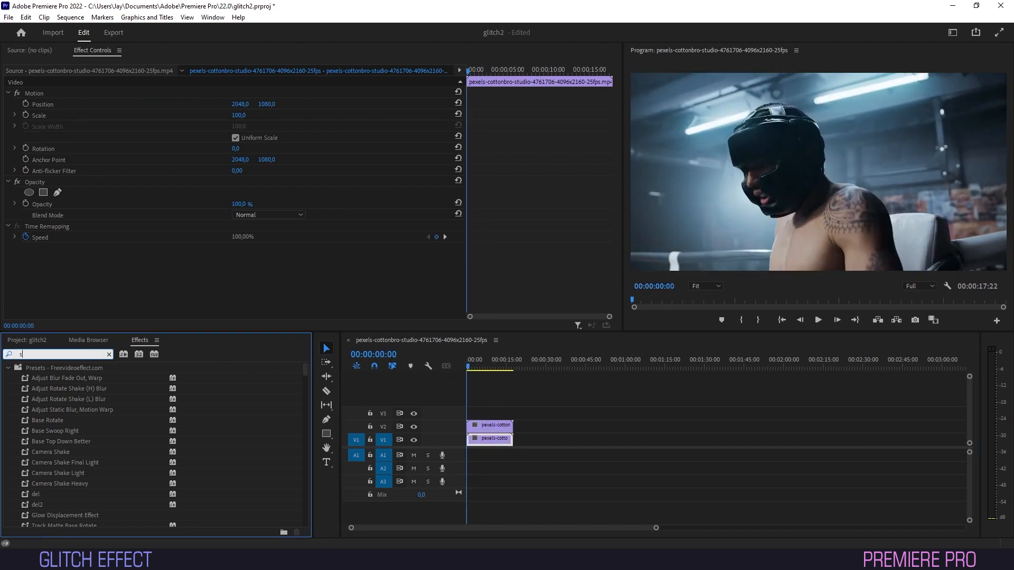
text(trobe)
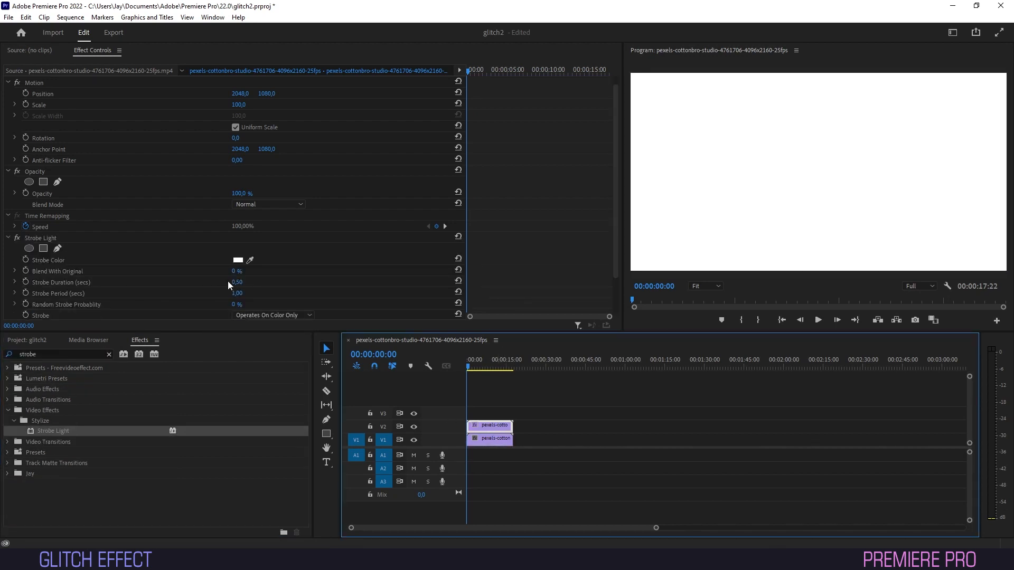
click(238, 282)
text(0,1)
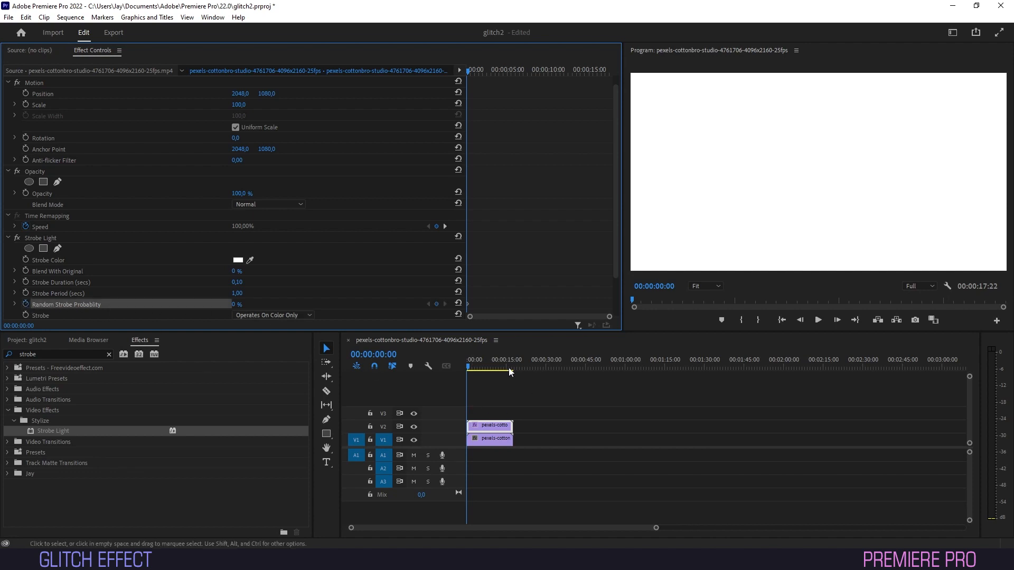
Keyframe Random Strobe Probability to 100 at the clip end and choose the strobe's layer behaviour.
click(514, 366)
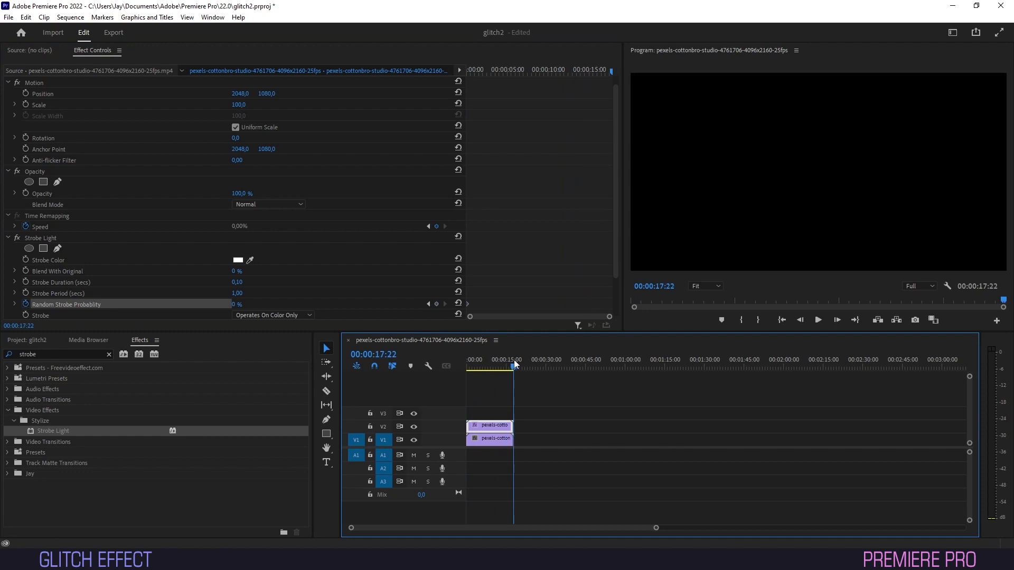
double_click(237, 304)
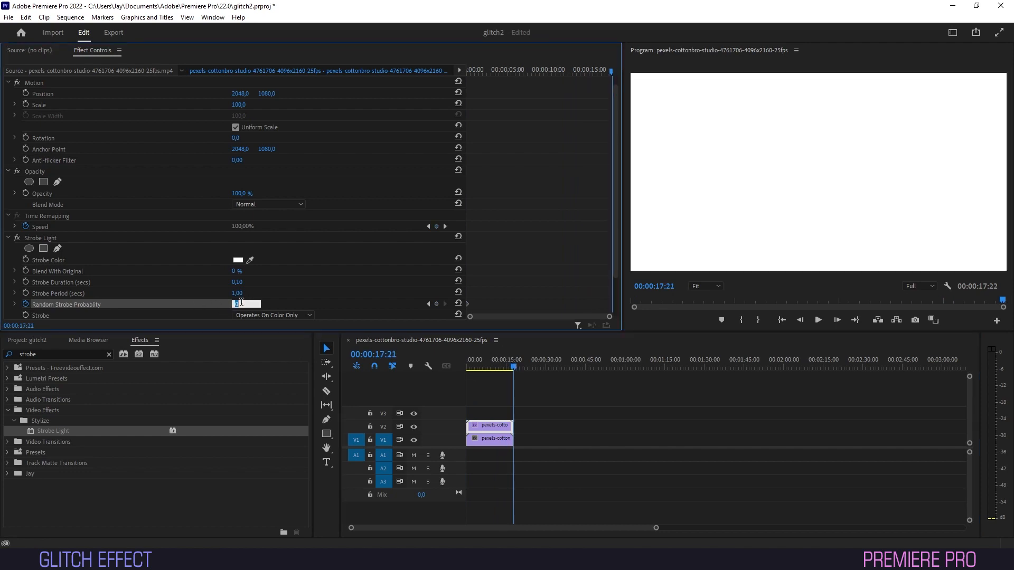
text(100)
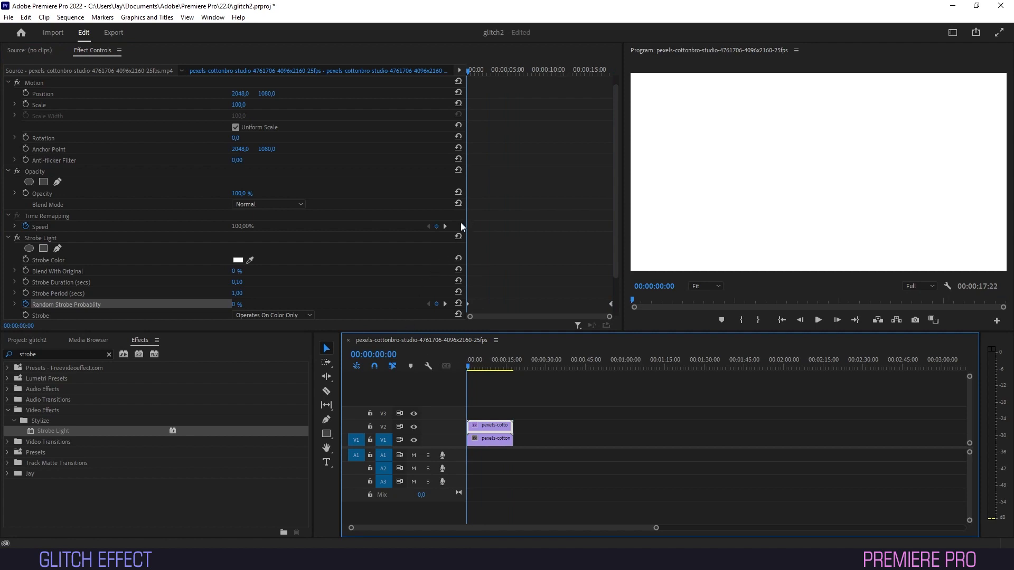
click(272, 315)
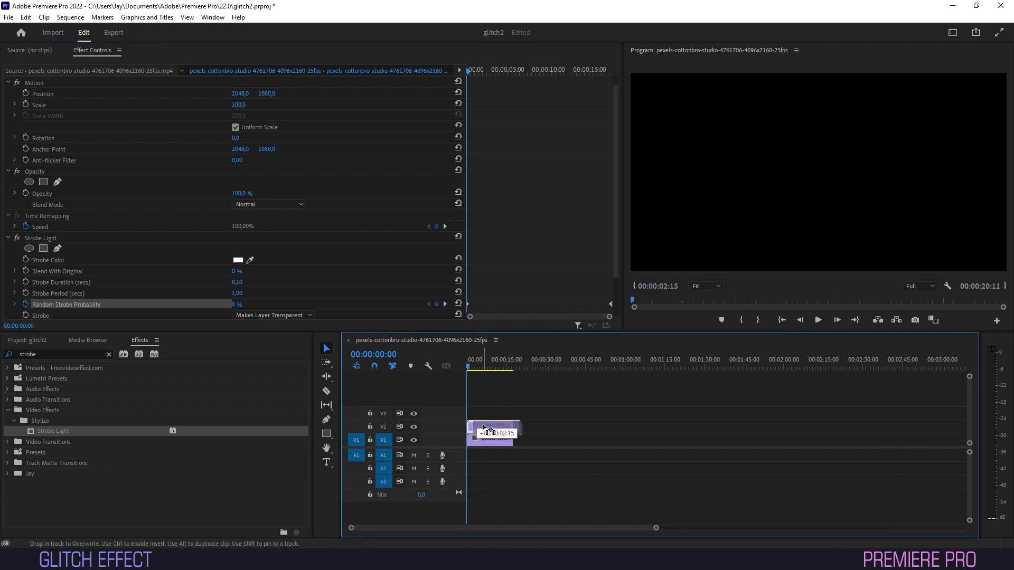
Drag the V2 clip a little to the right so it starts after the lower clip.
click(816, 319)
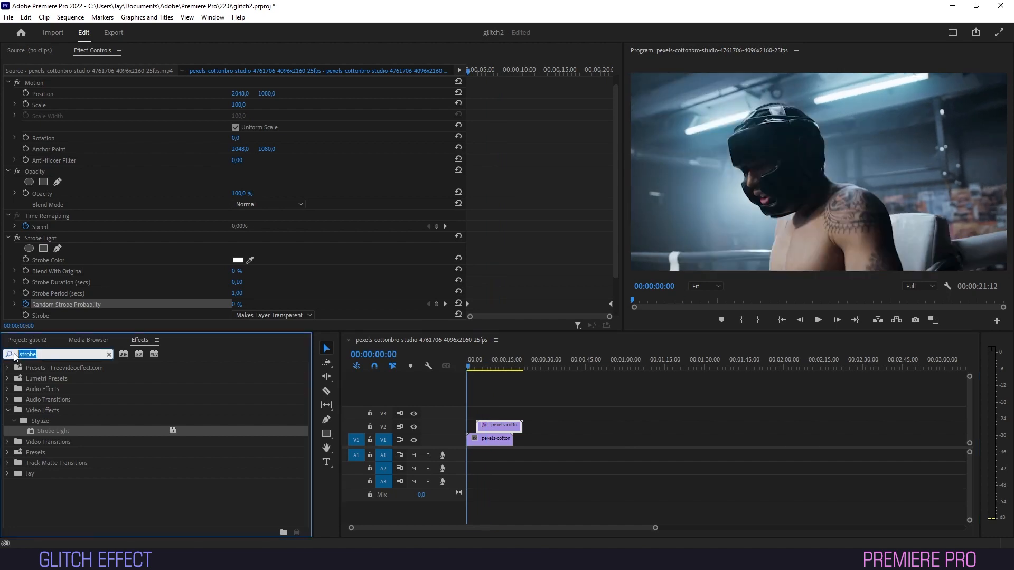
Search 'vr' in Effects and pick VR Chromatic Aberrations for the V2 clip.
text(vr)
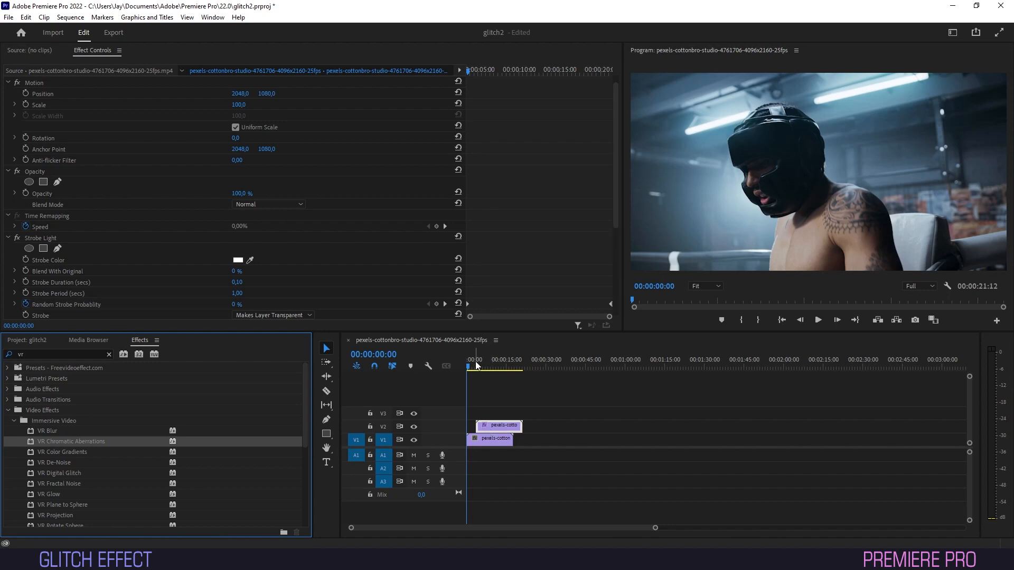
click(473, 366)
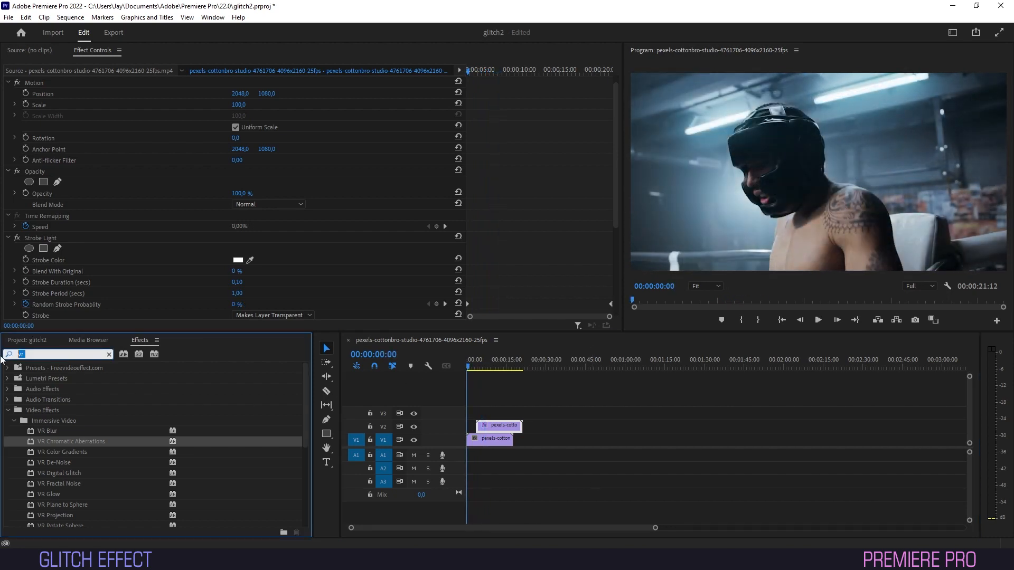
Search 'black &' in Effects and pick Black & White for the top clip.
text(black &)
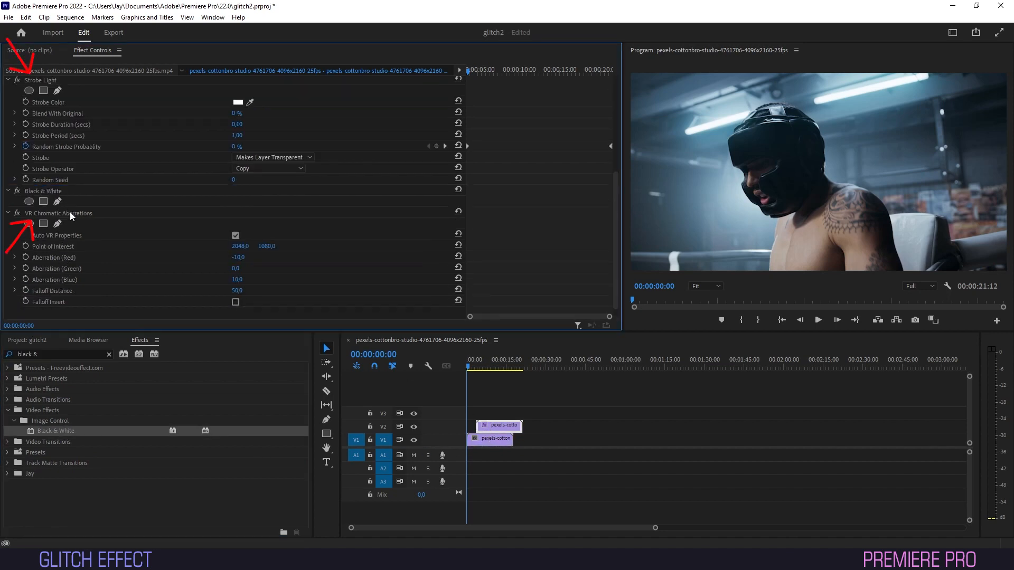
click(475, 367)
text(vr digi)
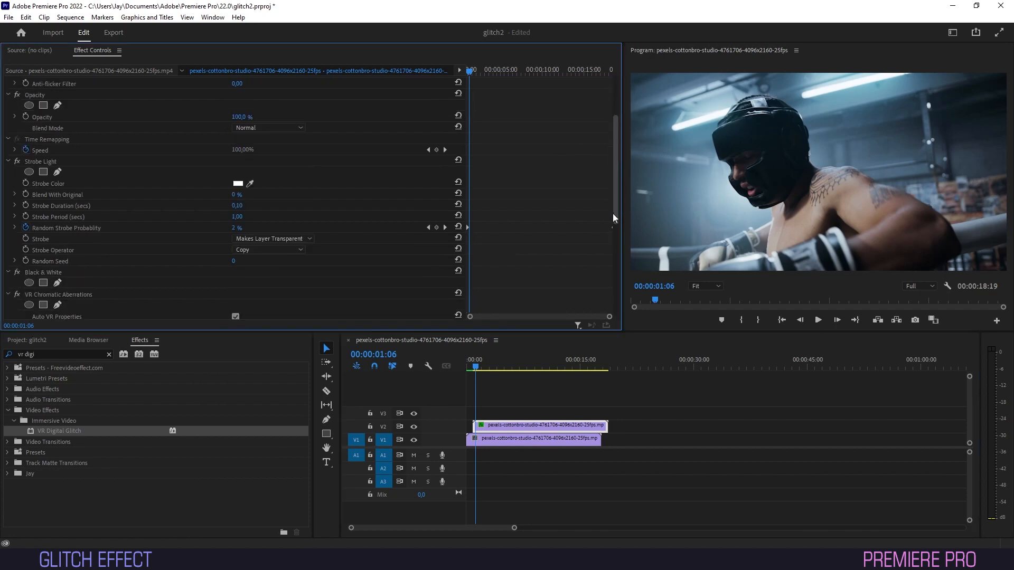
Scroll Effect Controls down to the VR Digital Glitch Master Amplitude setting.
scroll(down, 3)
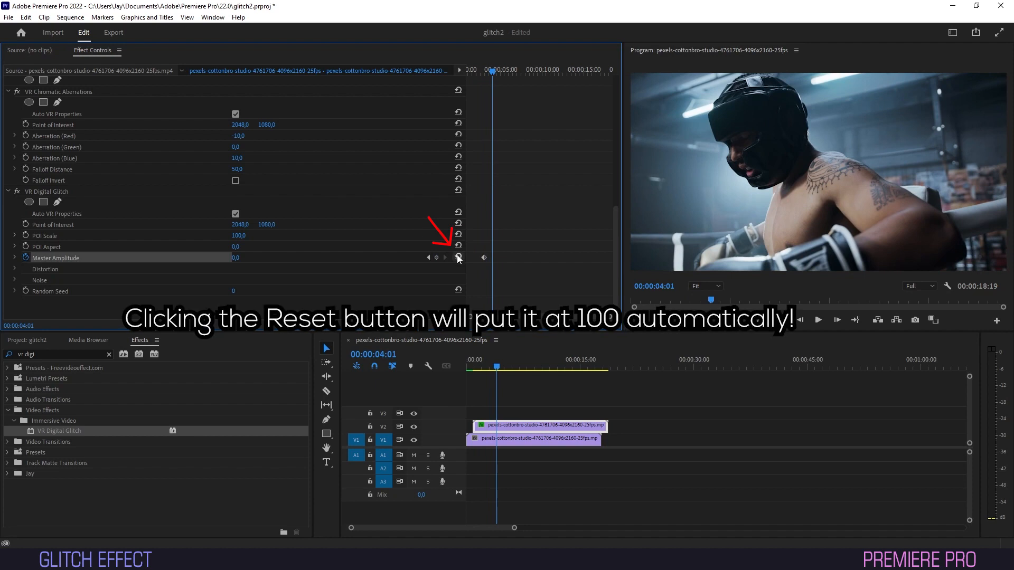
Reset Master Amplitude to 100 to add an alternating glitch keyframe.
click(458, 258)
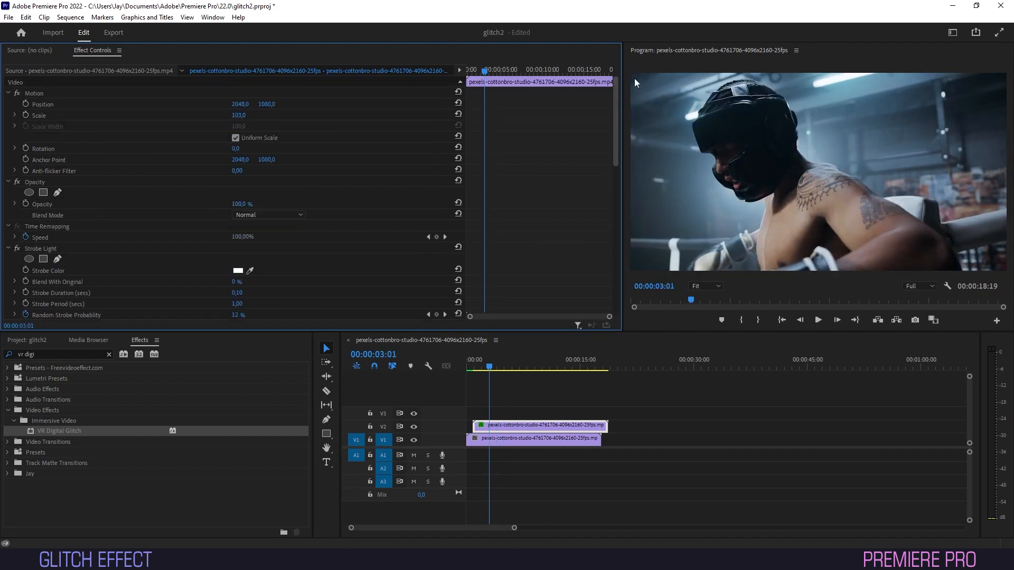
mouse_move(22, 113)
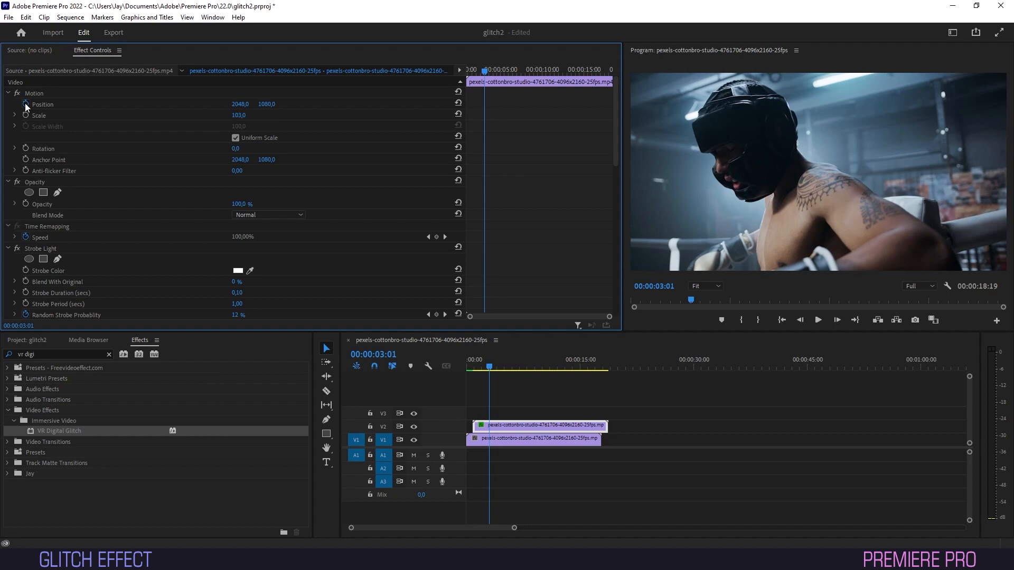
Scroll to the Distortion group and enable the Distortion Rate stopwatch for a keyframe at 14.
scroll(down, 3)
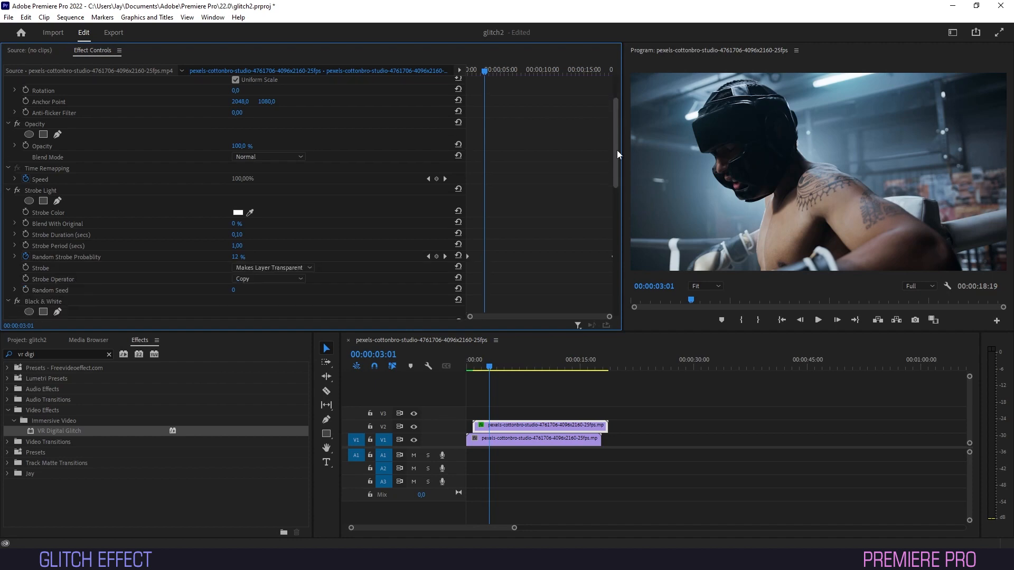
scroll(down, 3)
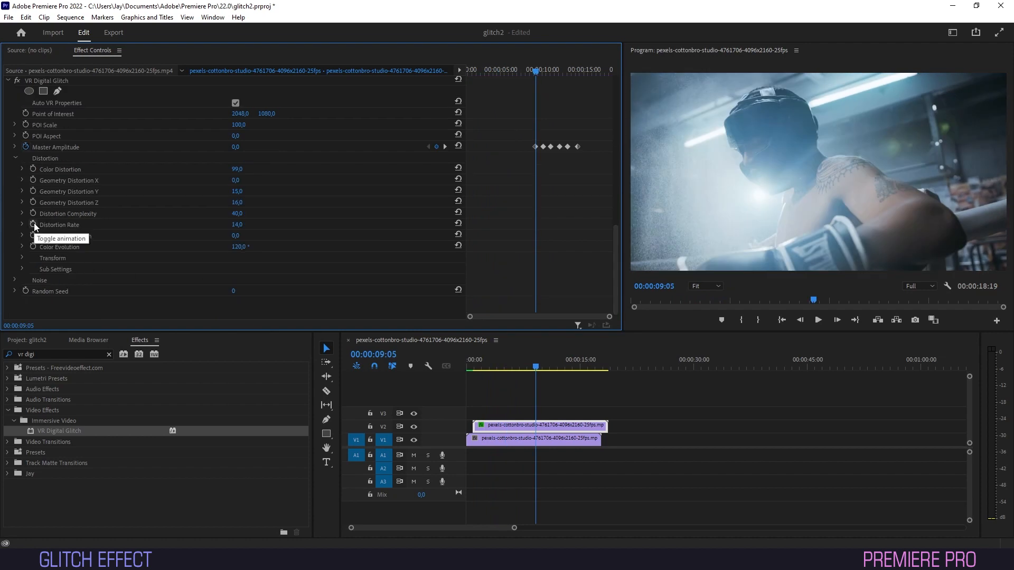
click(32, 223)
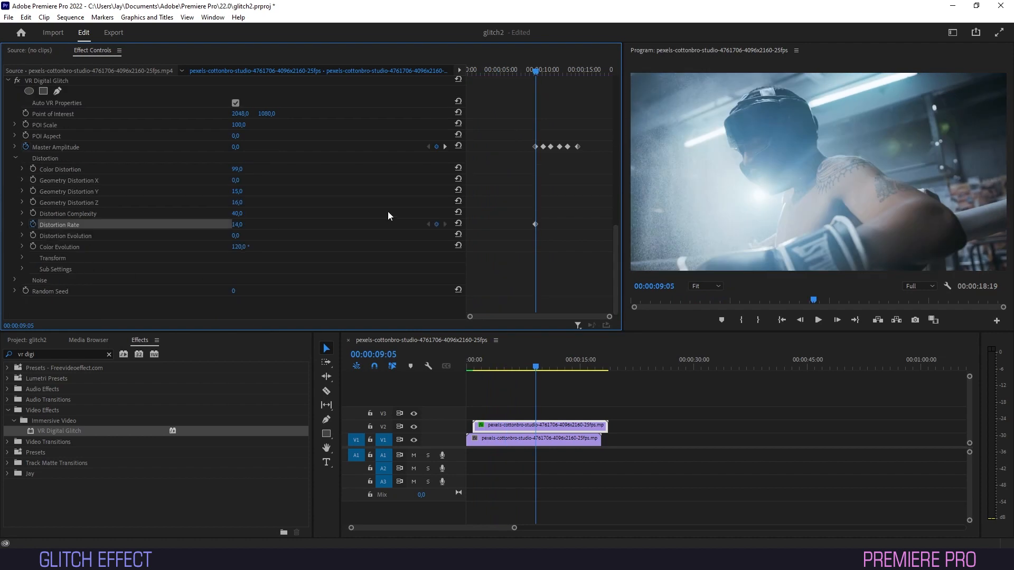
mouse_move(565, 106)
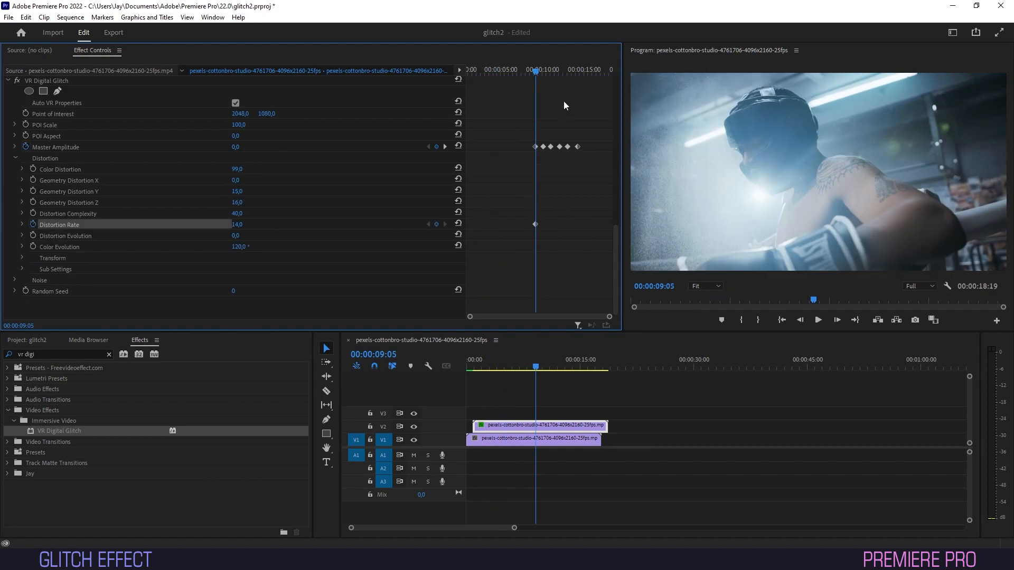